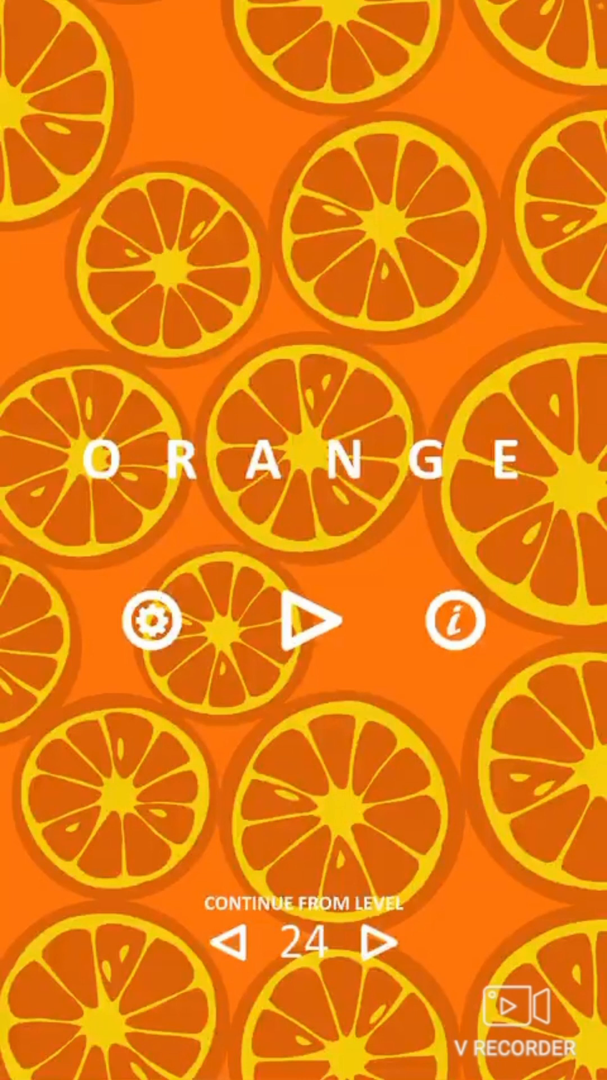
Start level 24 from the main menu's play button.
left_click(308, 637)
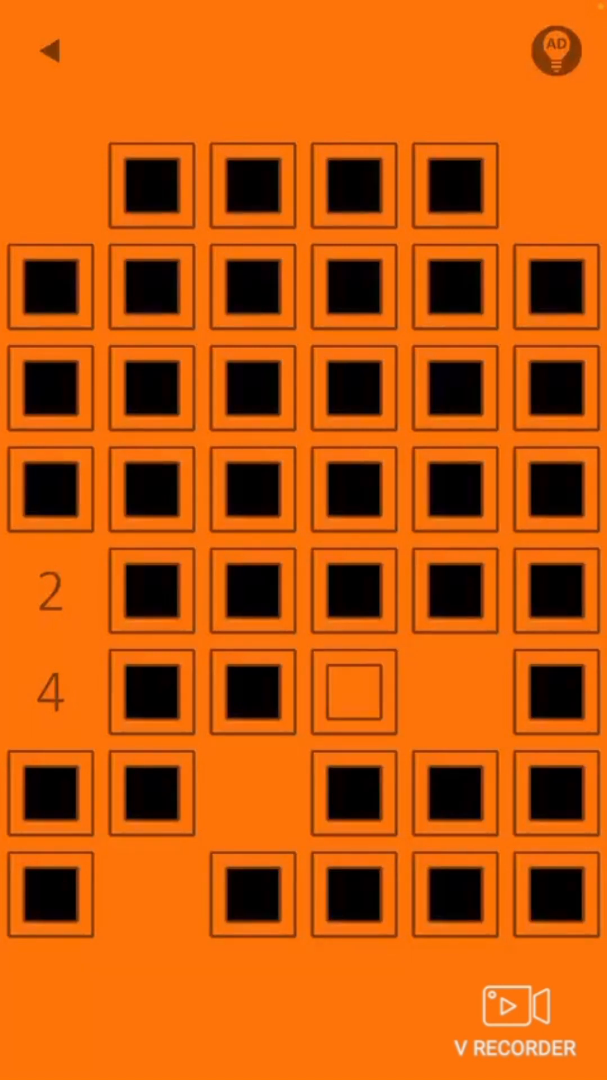
Empty a path from the lower-left up the left column and across the top row, then restart from a middle cell.
left_click(353, 694)
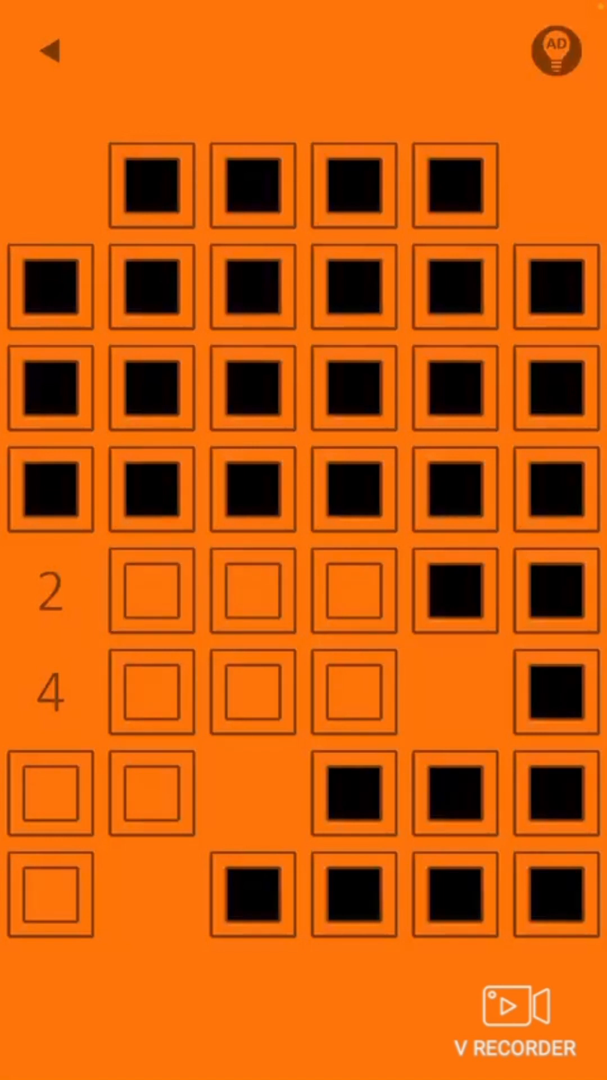
left_click(151, 492)
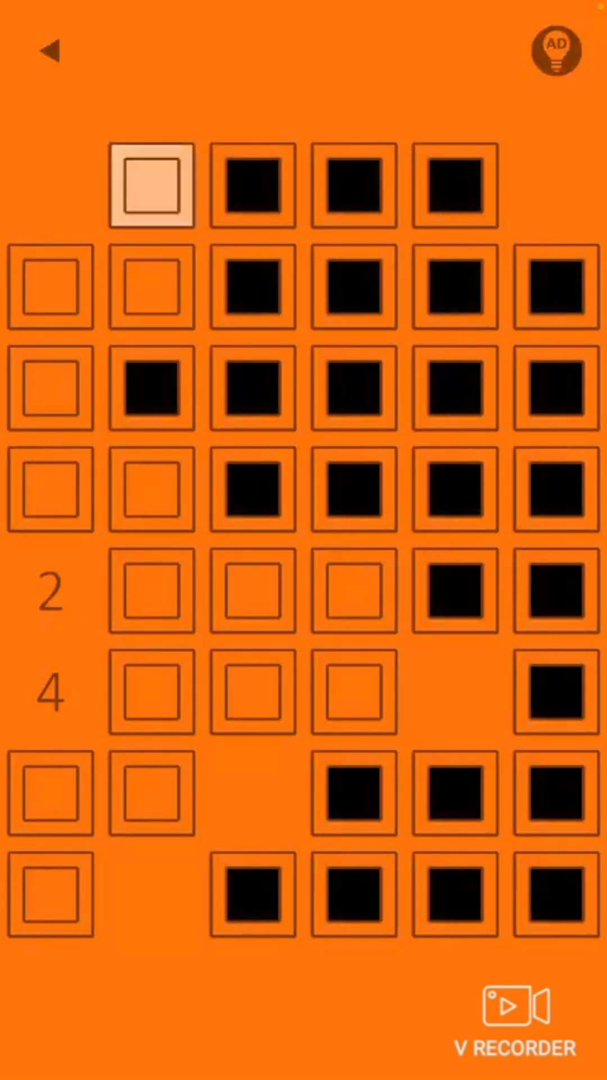
left_click(152, 188)
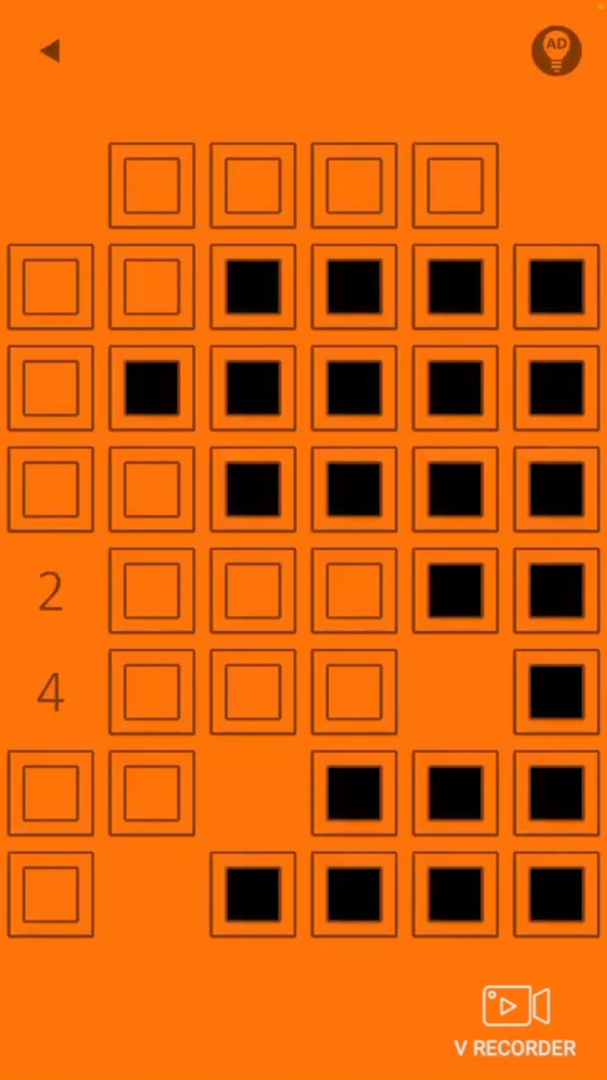
left_click(253, 489)
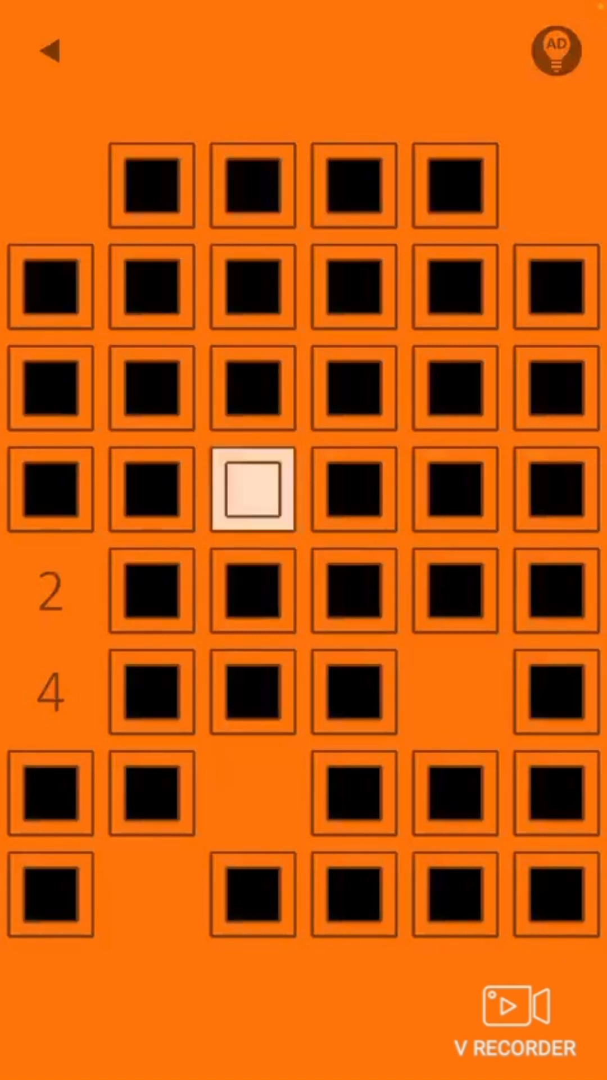
Retry paths via the right column and bottom-left, resetting to the cell beside 2 and the bottom-row right end.
left_click(557, 390)
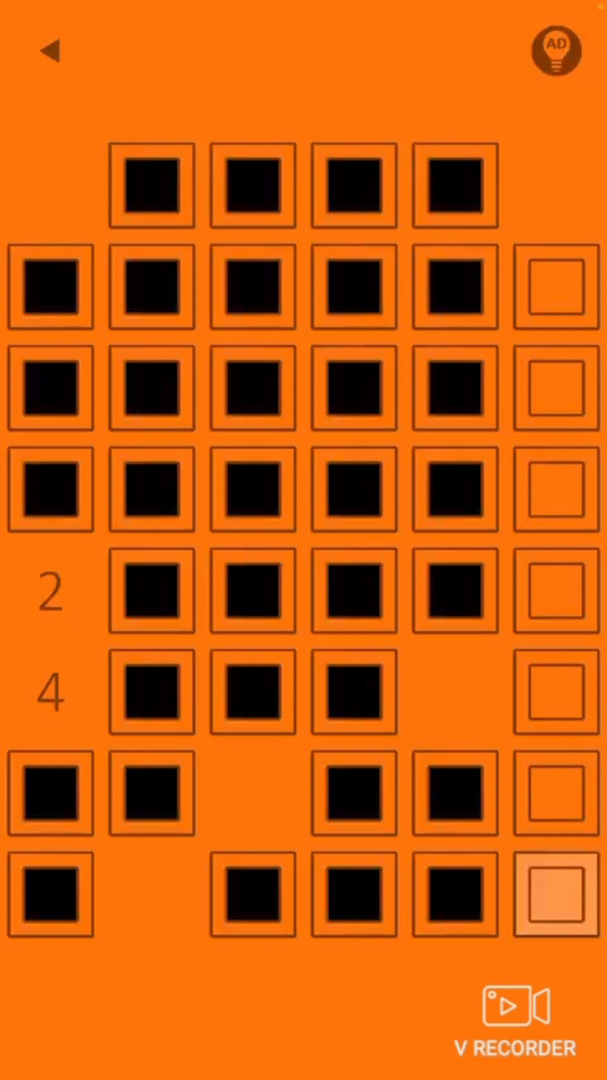
left_click(555, 894)
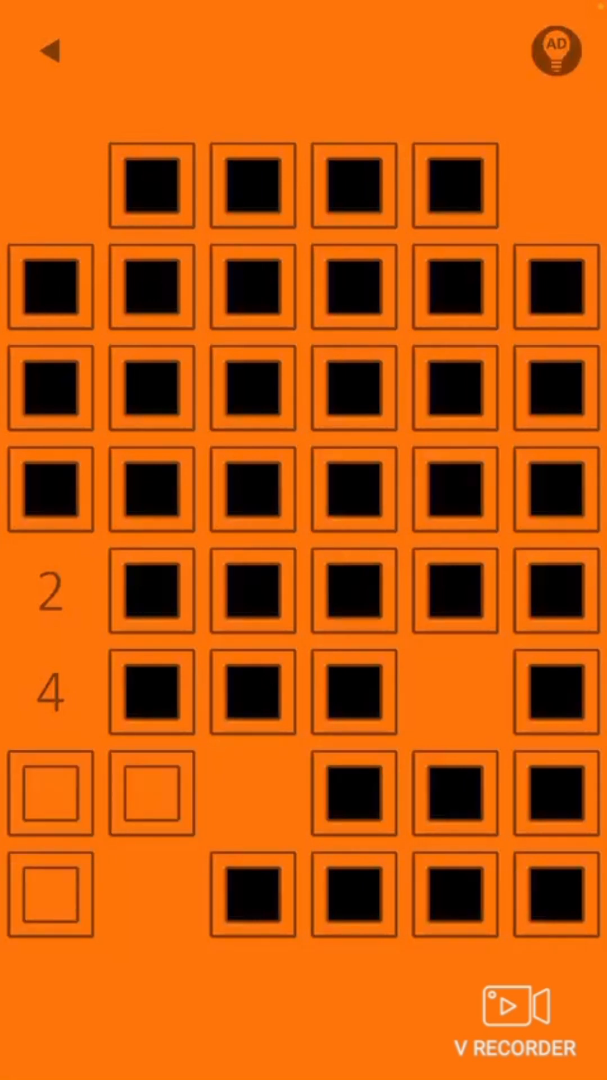
left_click(152, 592)
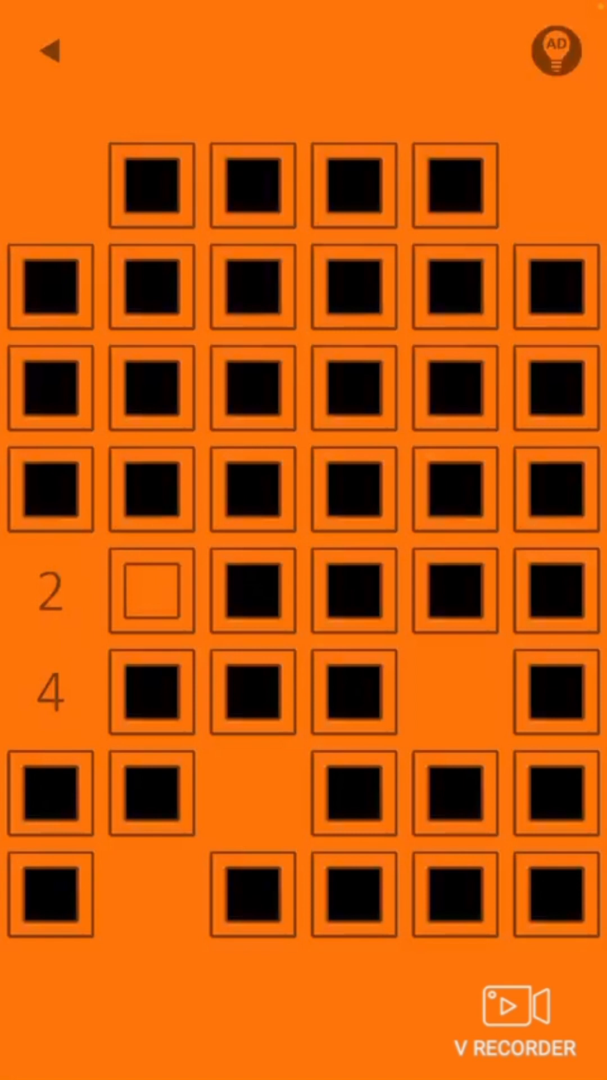
left_click(51, 792)
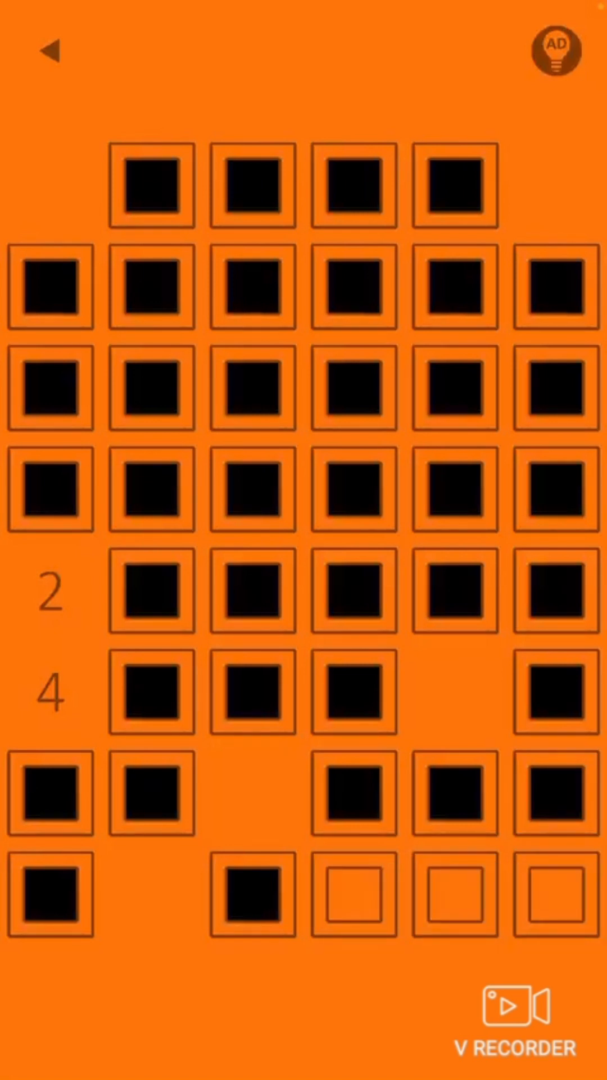
Extend emptied cells up the right column and top middle, then reset to only the cell beside 2.
left_click(559, 794)
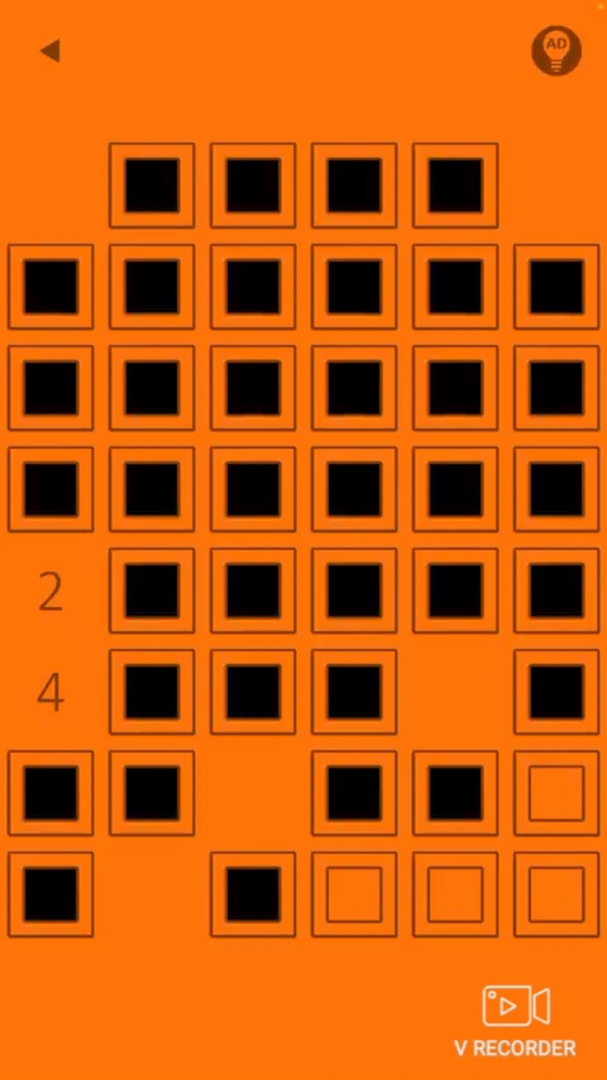
left_click(458, 793)
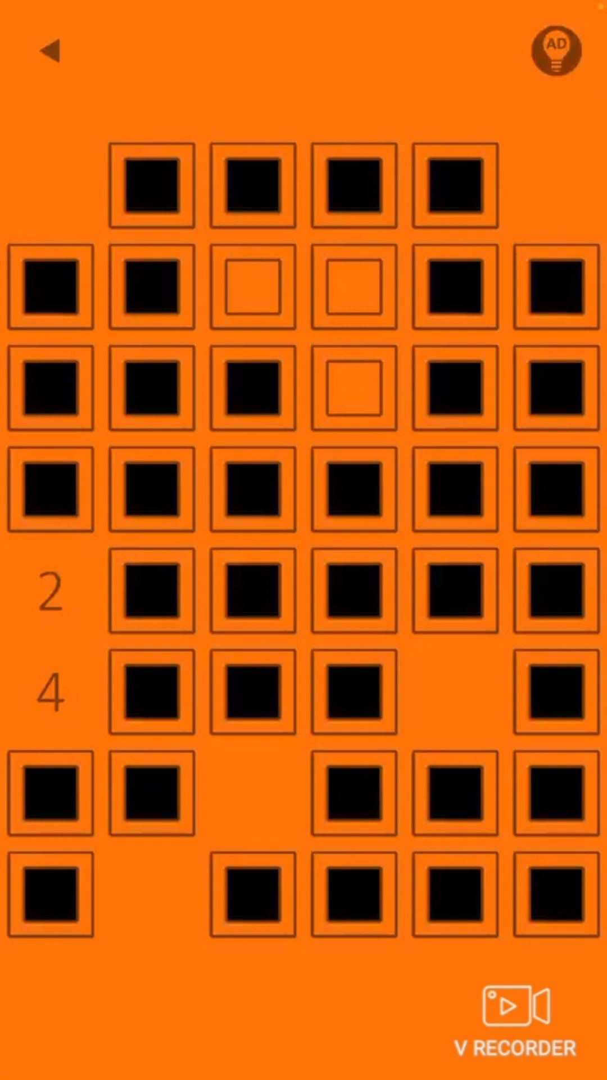
left_click(454, 895)
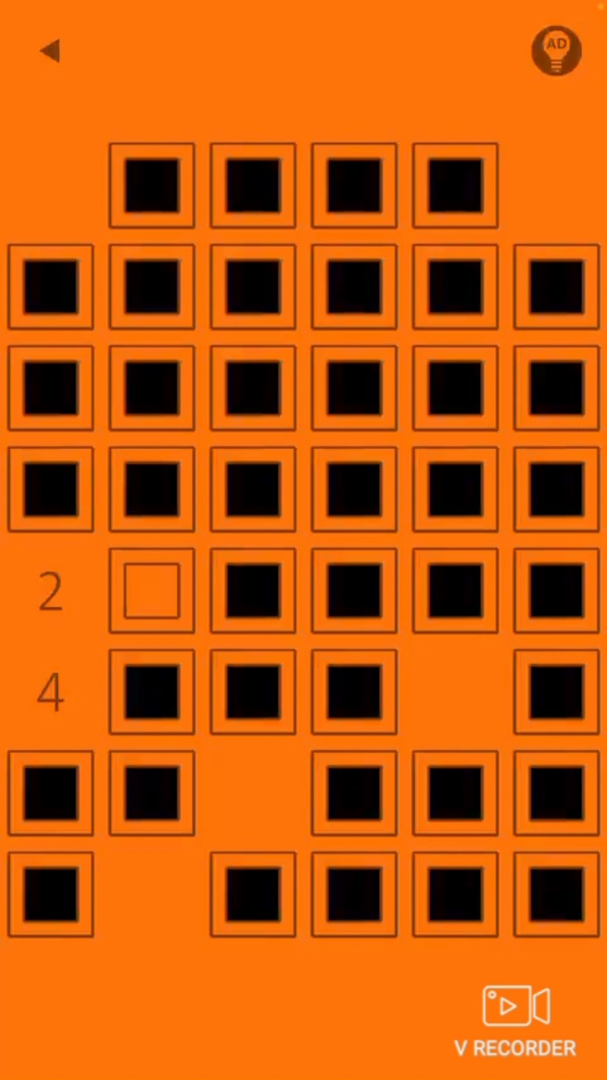
Leave level 24 unsolved and return to the main menu.
left_click(48, 51)
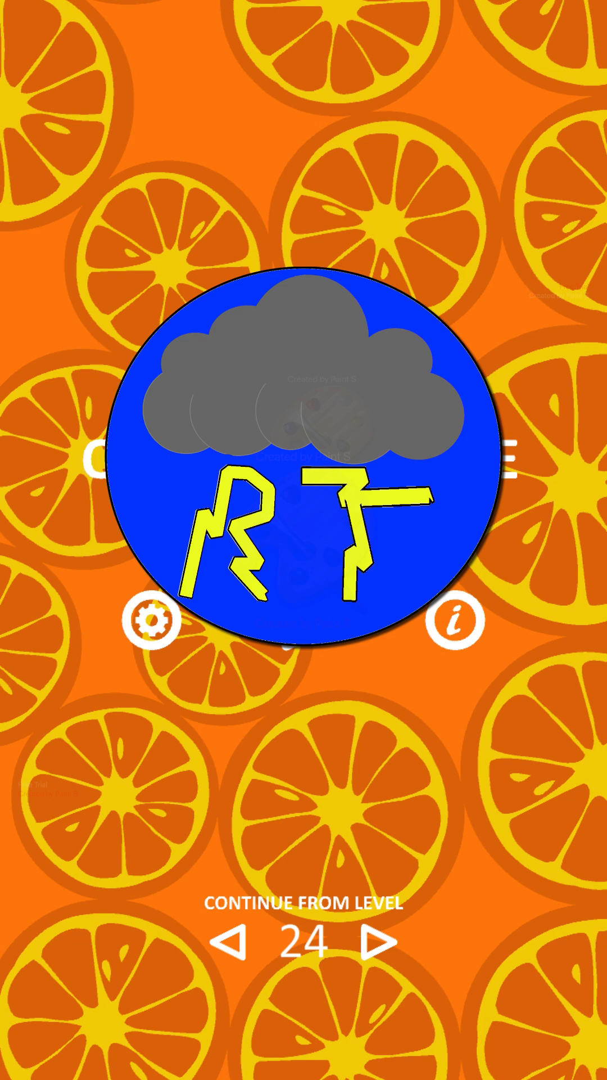